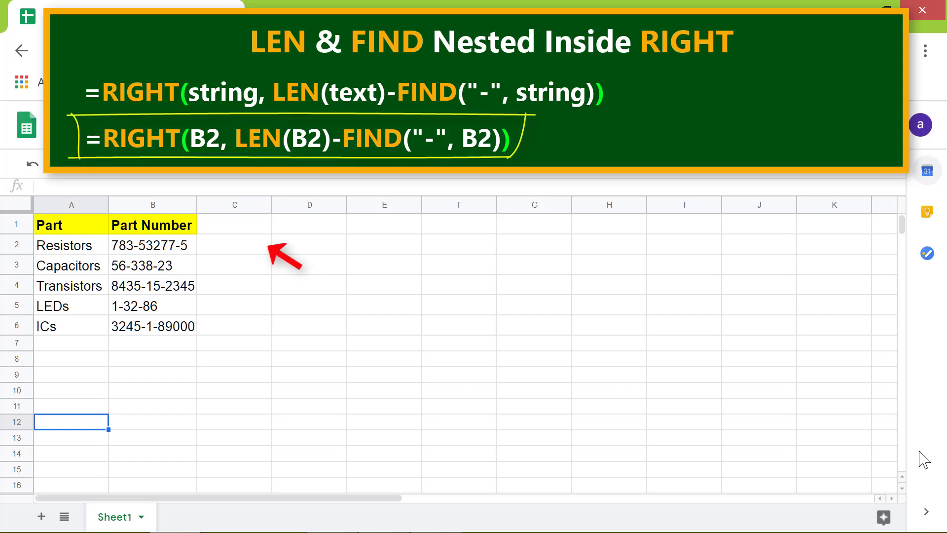
{"action": "mouse_move", "coordinate": [242, 254]}
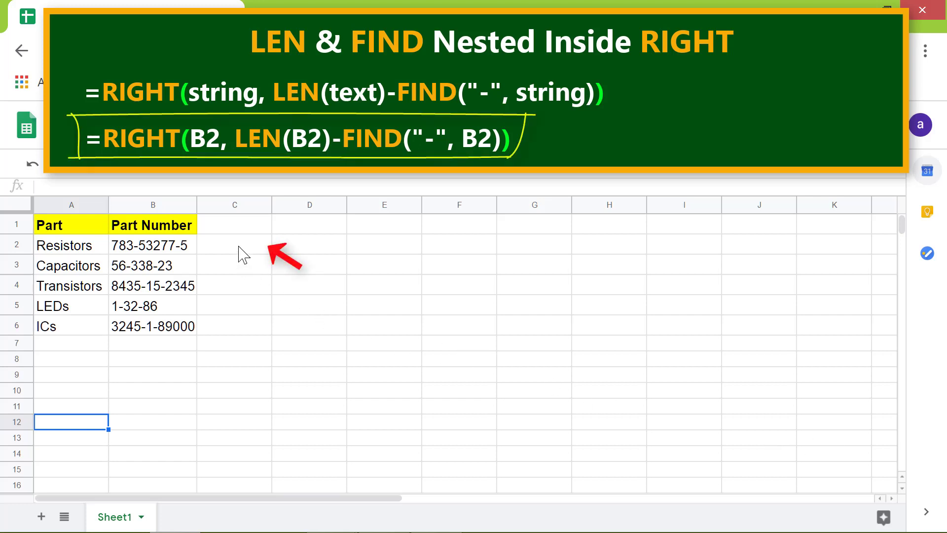
Step: In C2, type the partial formula =RIGHT(B2,LEN(B2)-FIND("-", using autocomplete
{"action": "type", "text": "=ri"}
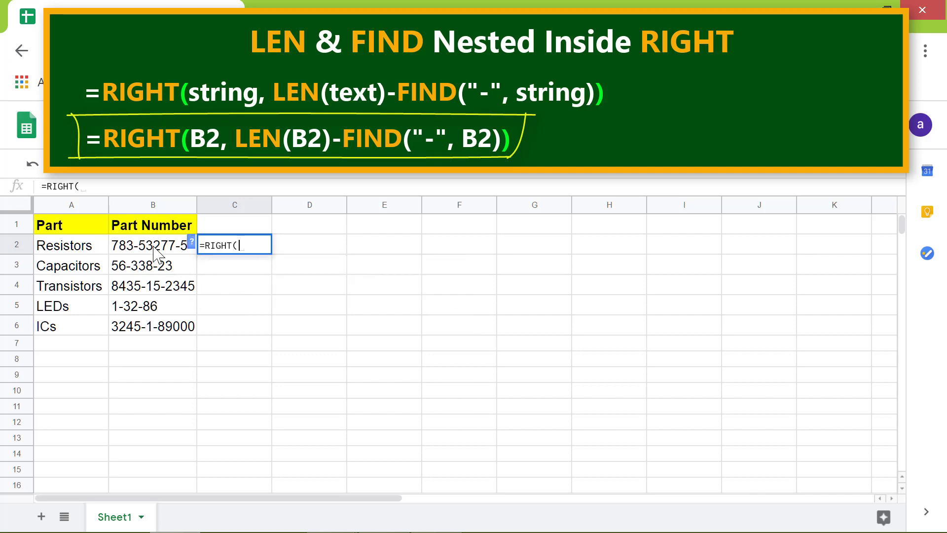
{"action": "type", "text": "B2,le"}
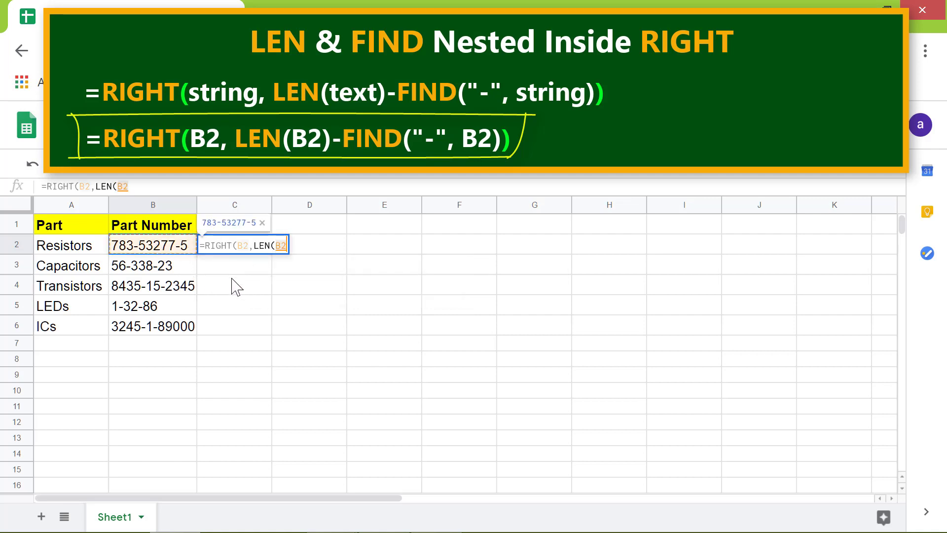
{"action": "type", "text": ")-FIND("}
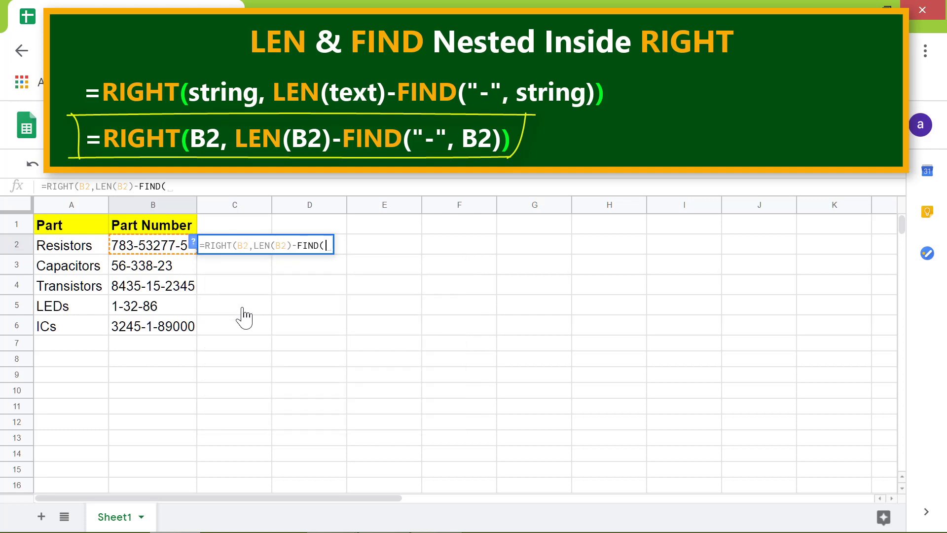
{"action": "type", "text": "\"-\",B2,FIND(\"-\",B2)+))"}
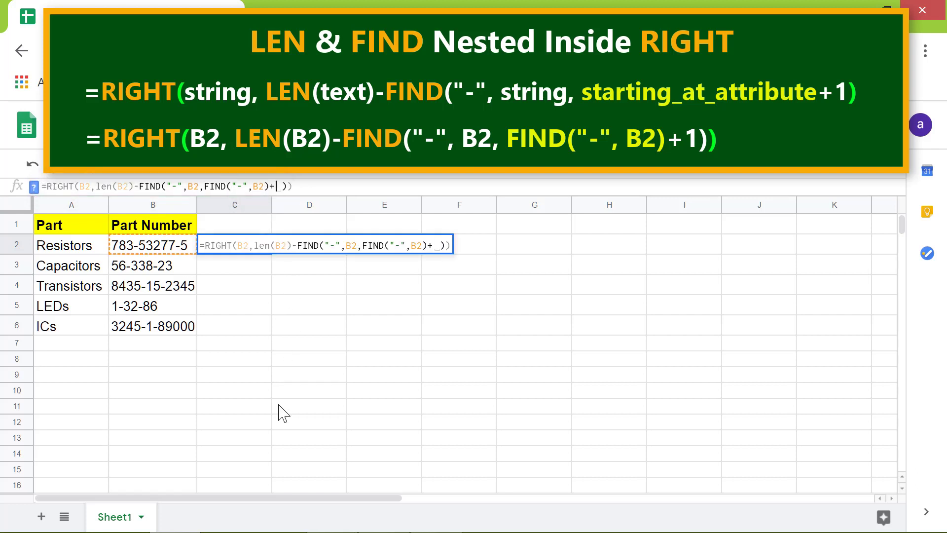
Step: Commit the C2 formula and fill it down to C6, returning 5, 23, 2345, 86, 89000
{"action": "type", "text": "1"}
{"action": "key", "text": "enter"}
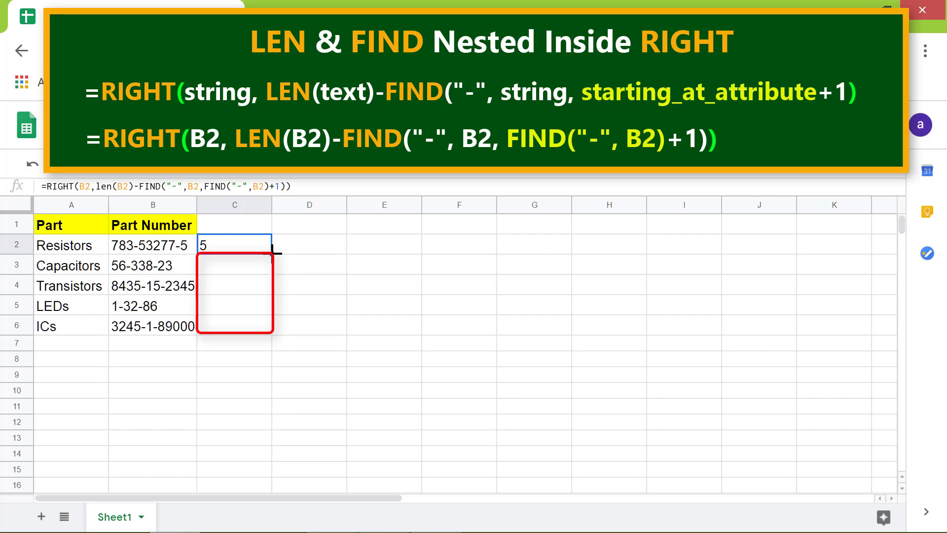
{"action": "left_click_drag", "start_coordinate": [271, 250], "coordinate": [271, 334]}
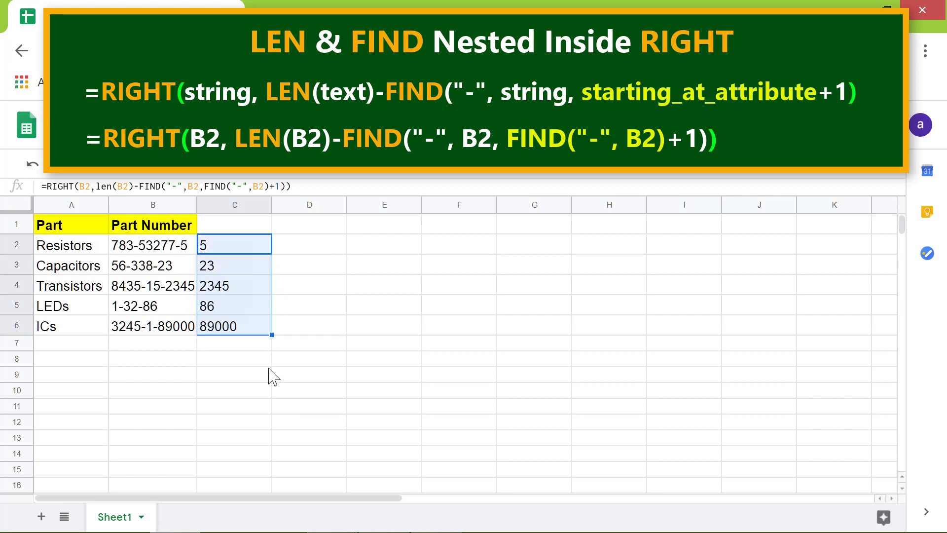
{"action": "left_click", "coordinate": [234, 358]}
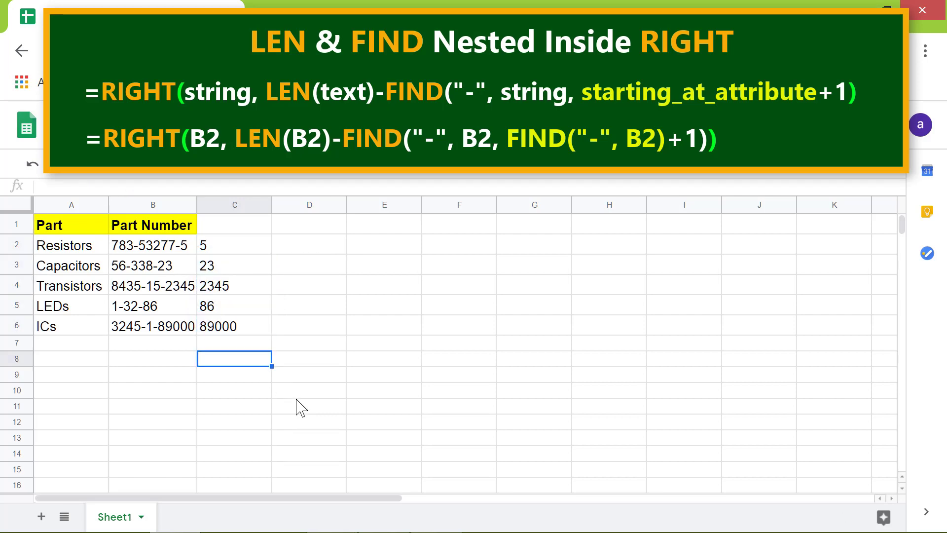